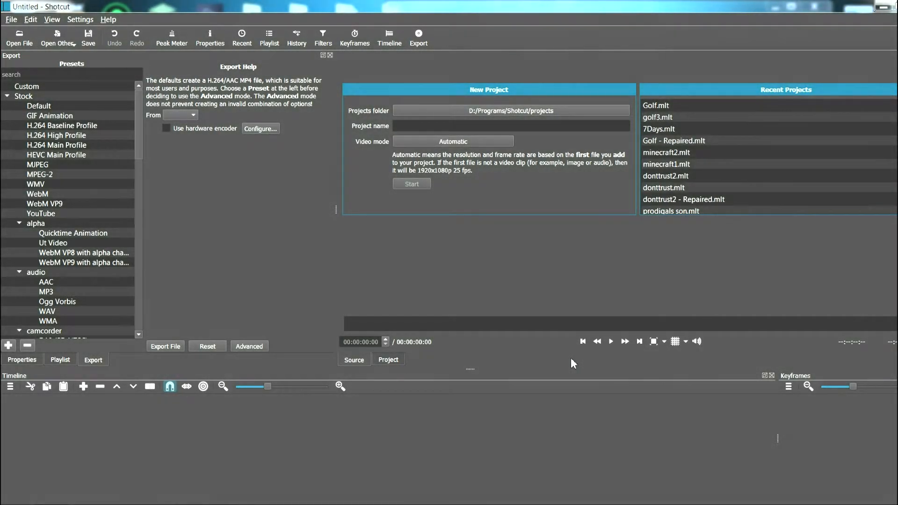
pyautogui.moveTo(324, 34)
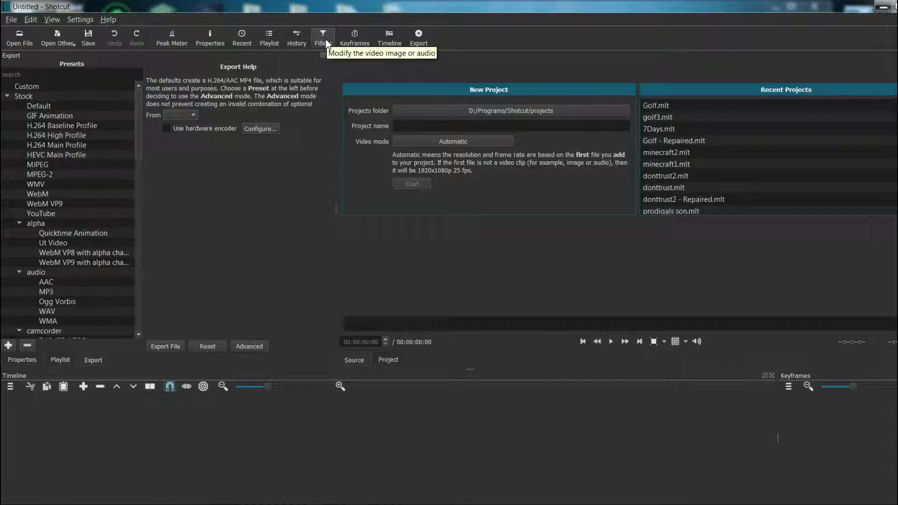
# Show the Filters panel for the Stick Fight P4mk1.mp4 clip on the timeline.
pyautogui.click(322, 34)
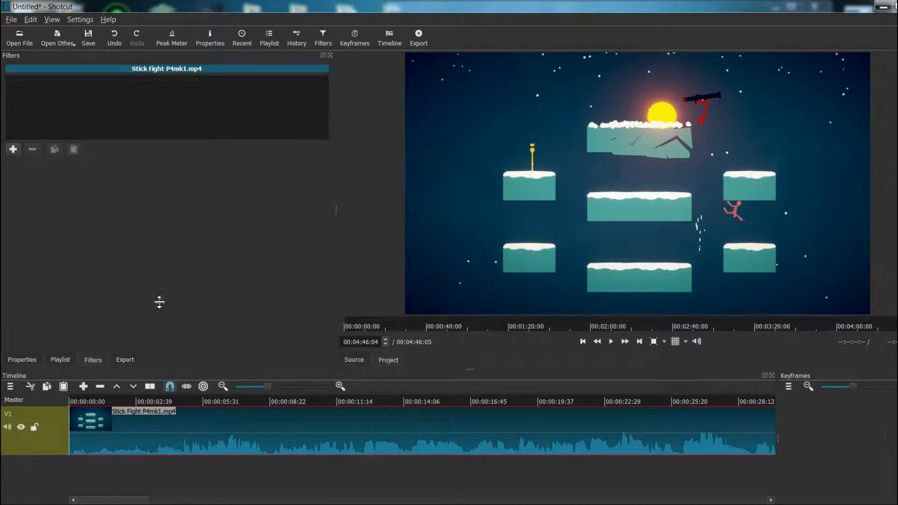
# Add a Text filter from the Video filters, keeping #timecode# as its text.
pyautogui.click(13, 150)
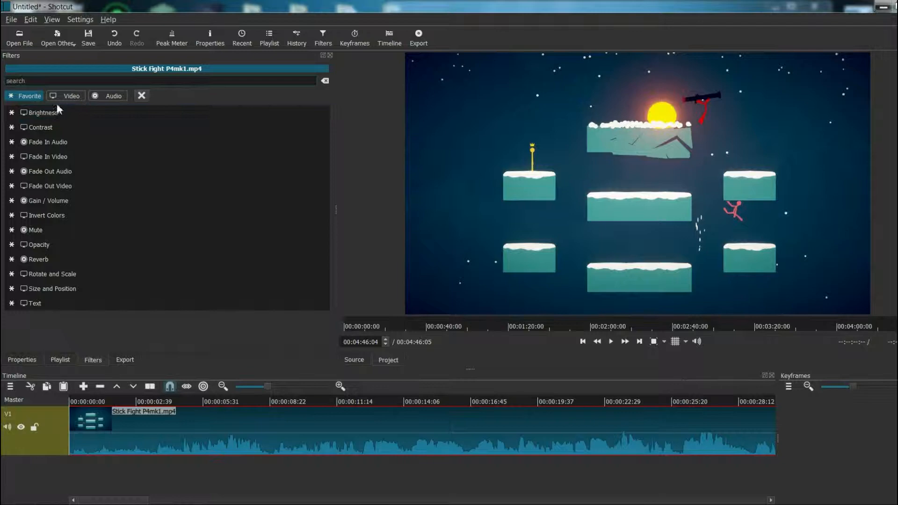
pyautogui.click(65, 96)
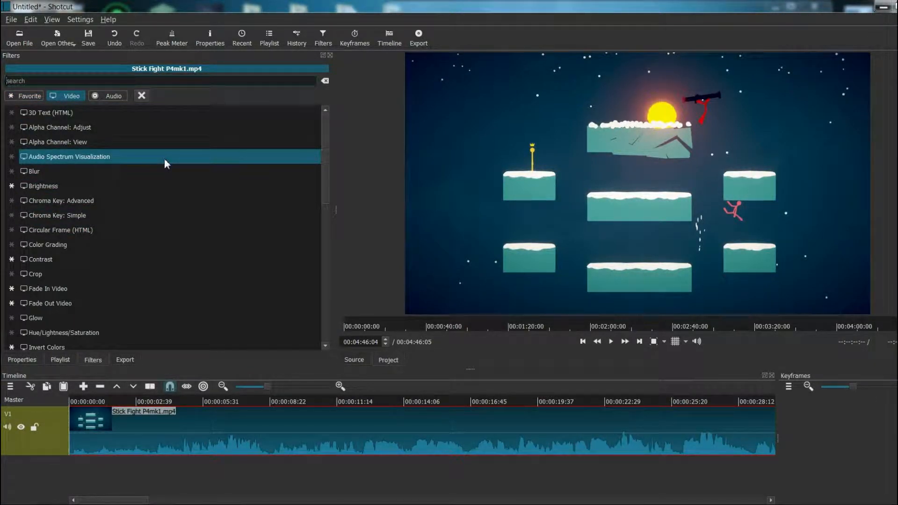
pyautogui.scroll(-3)
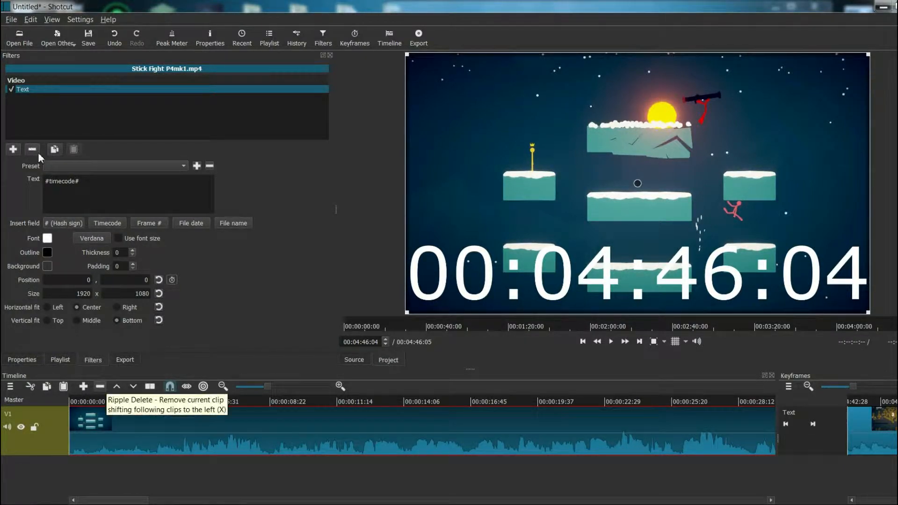
# Split the clip near 2 s and select the opening section with its timecode filter.
pyautogui.click(32, 149)
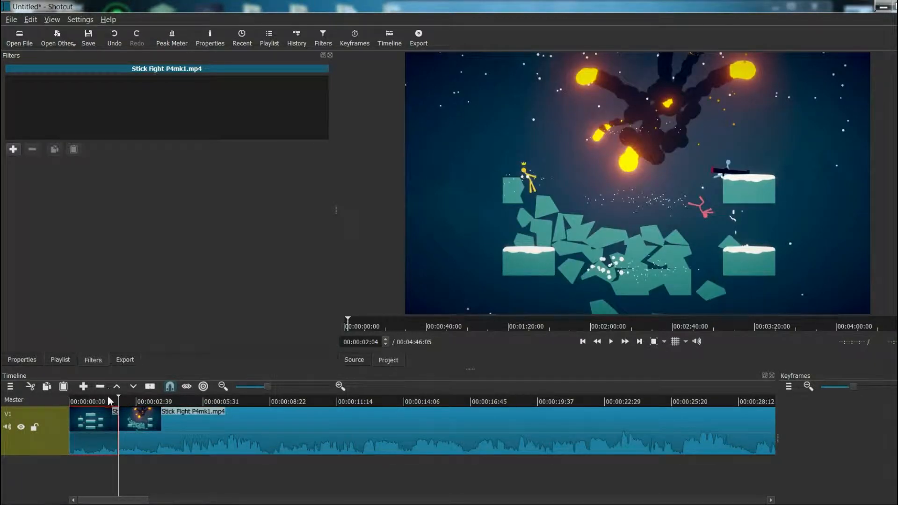
pyautogui.click(12, 150)
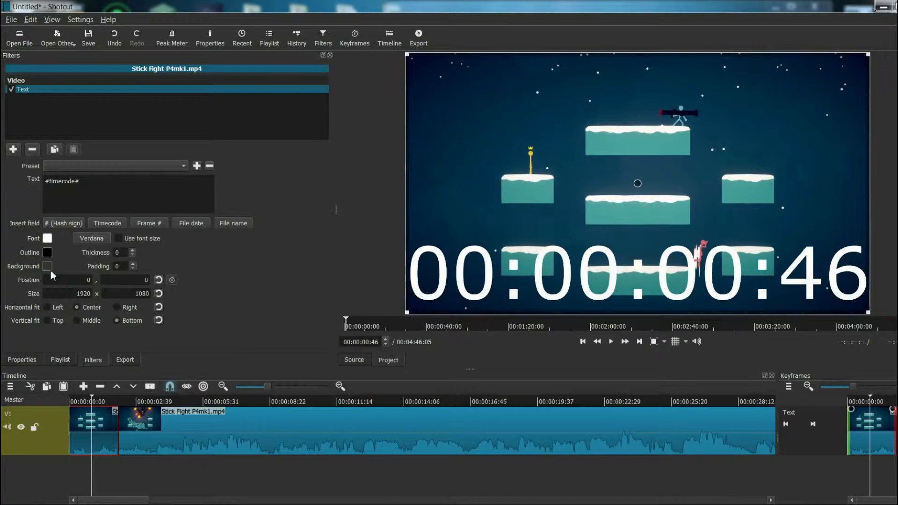
pyautogui.moveTo(464, 71)
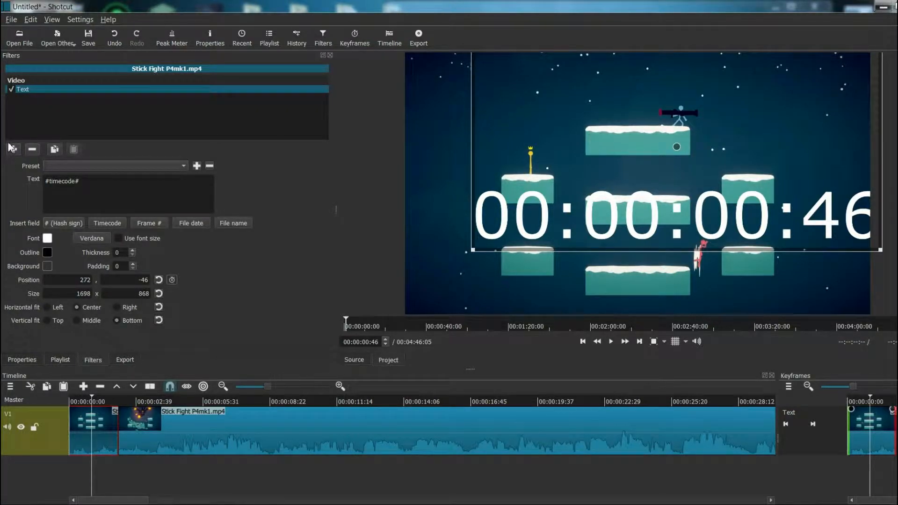
# Add an audio Gain / Volume filter with Level 4.9 dB to the opening section.
pyautogui.click(12, 150)
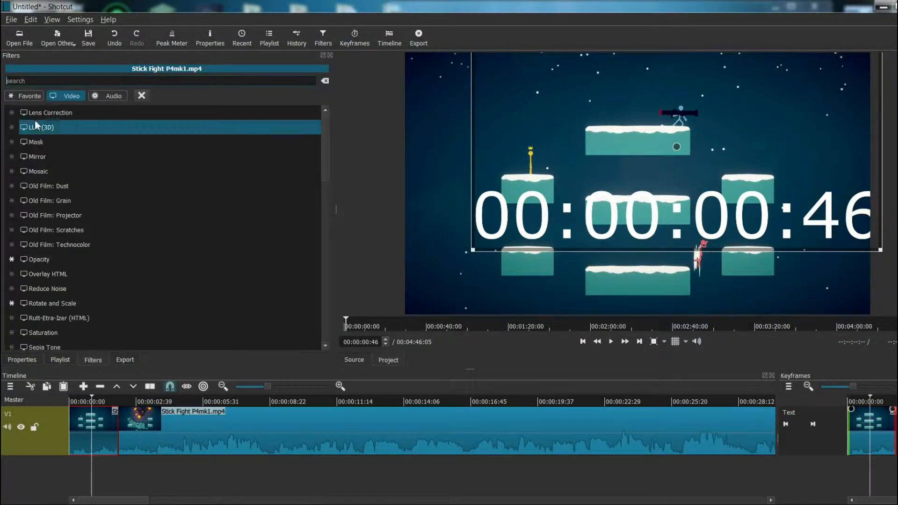
pyautogui.click(113, 95)
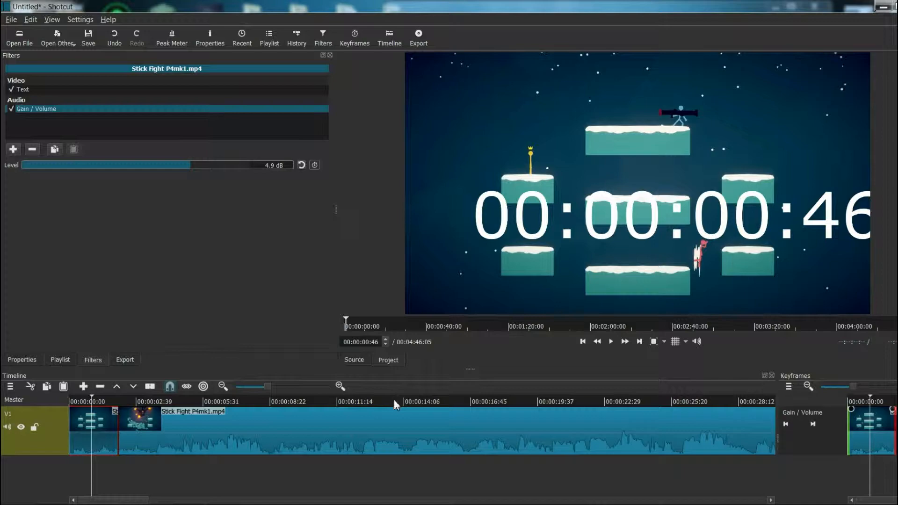
pyautogui.moveTo(366, 409)
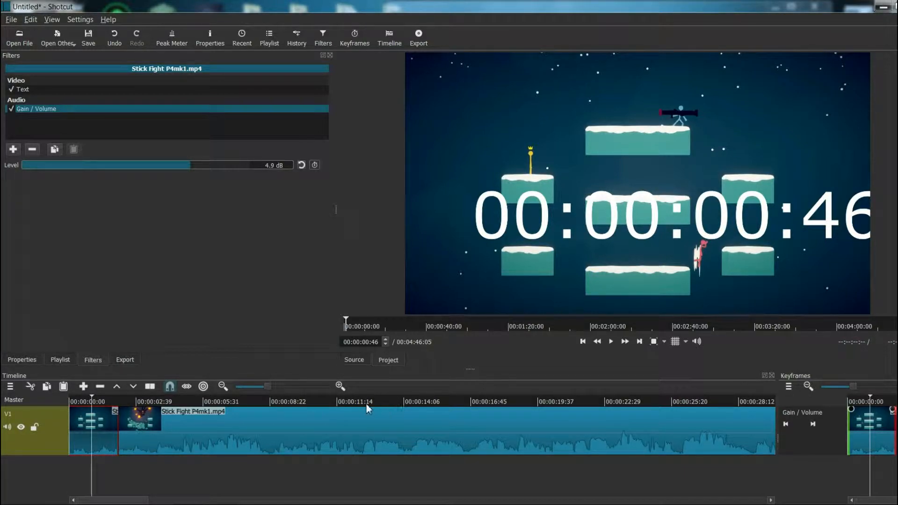
# Copy the opening section's Text and 4.9 dB Gain filters onto the section near 13 s.
pyautogui.click(362, 401)
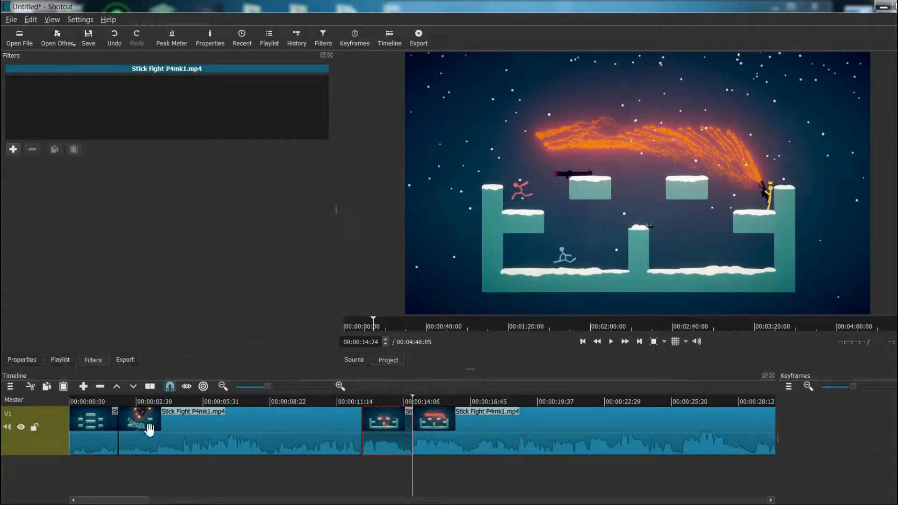
pyautogui.click(54, 150)
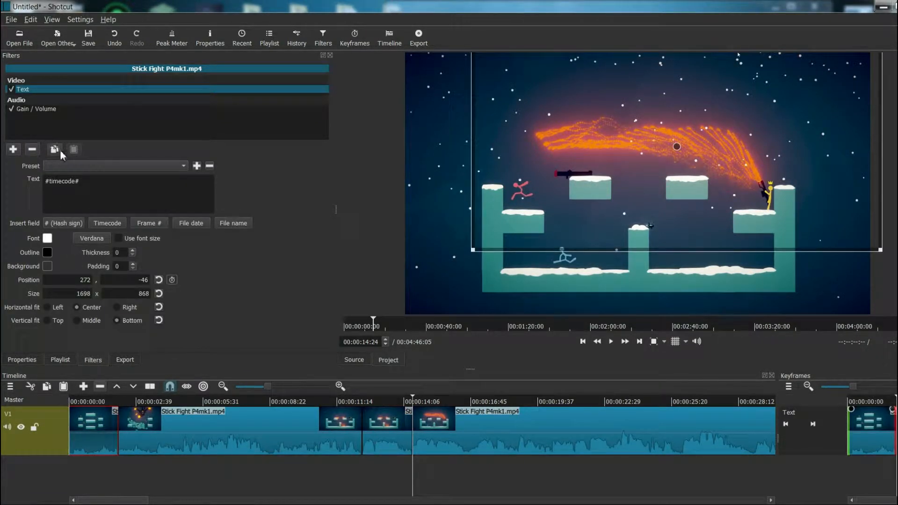
pyautogui.moveTo(54, 150)
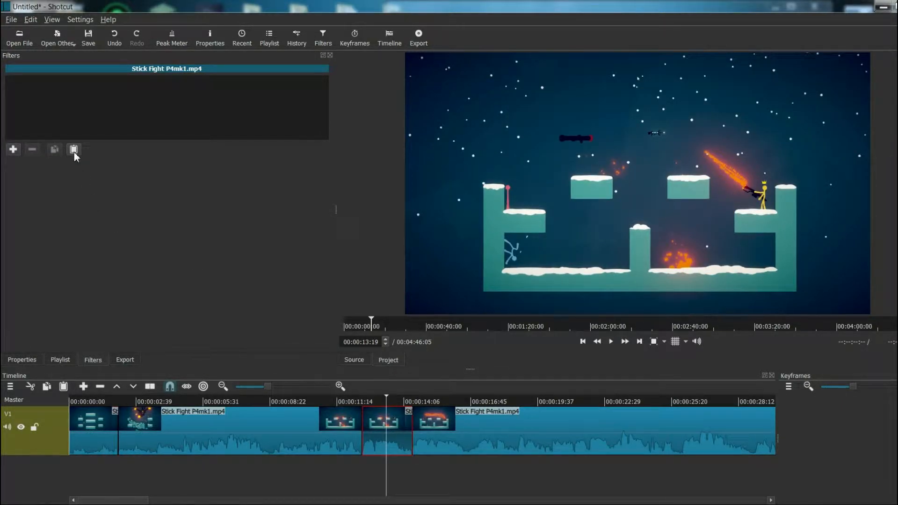
pyautogui.click(73, 149)
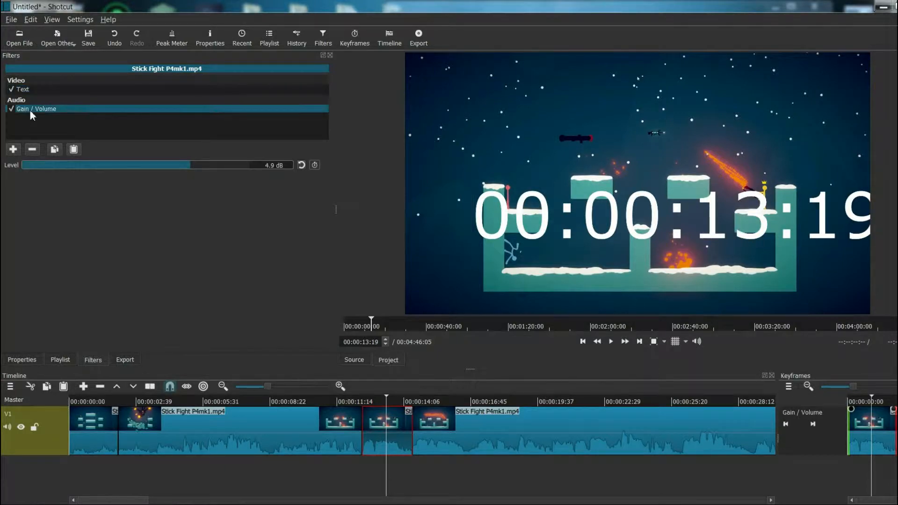
pyautogui.click(23, 89)
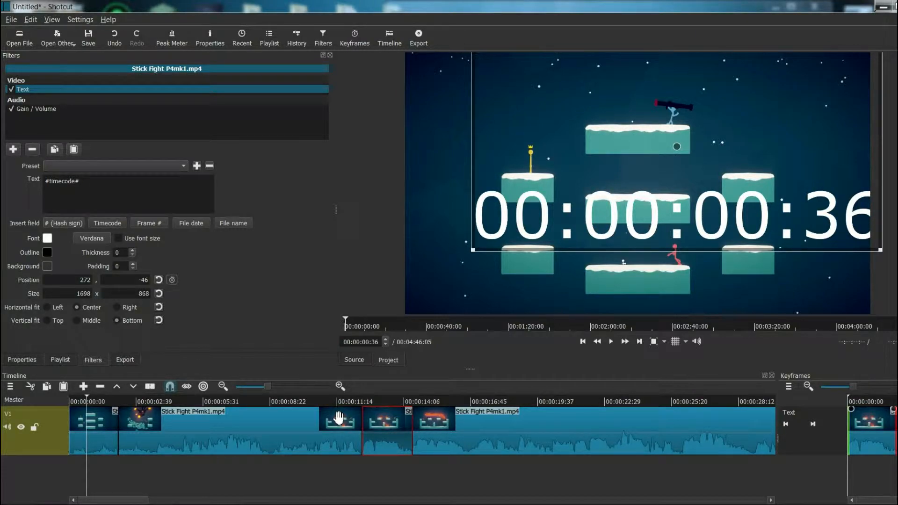
pyautogui.moveTo(46, 448)
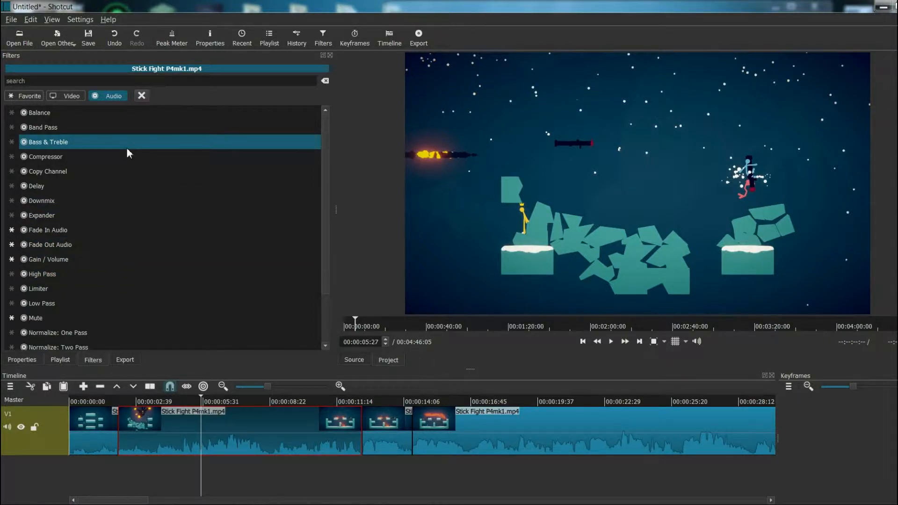
pyautogui.moveTo(163, 142)
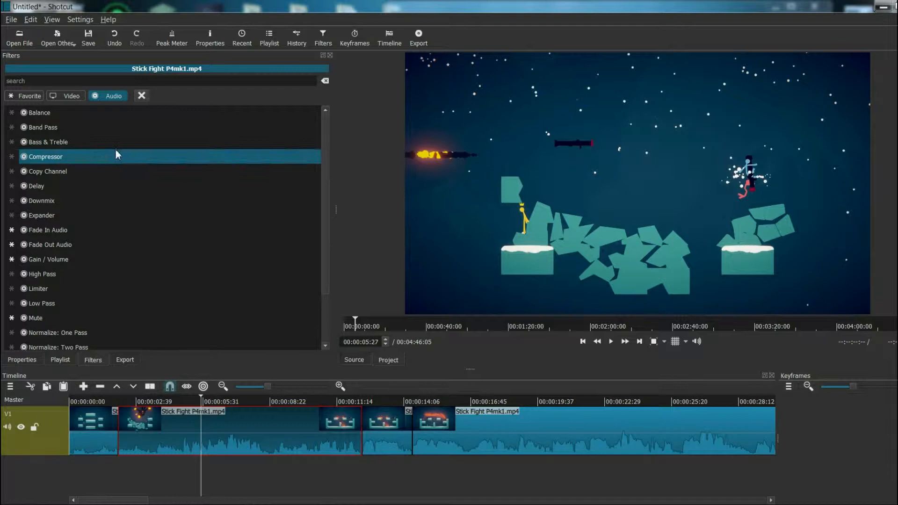
# Add a Size and Position video filter to the 2–11 s section, filling the frame.
pyautogui.click(71, 96)
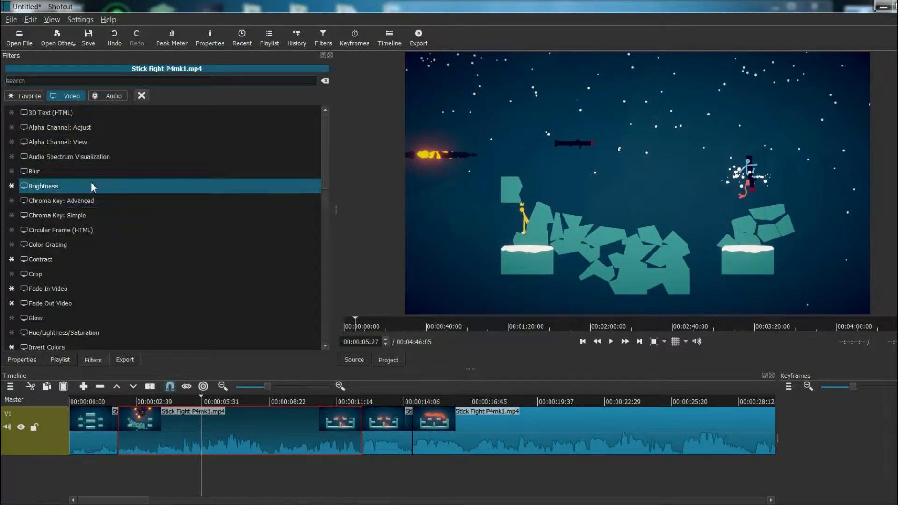
pyautogui.click(39, 259)
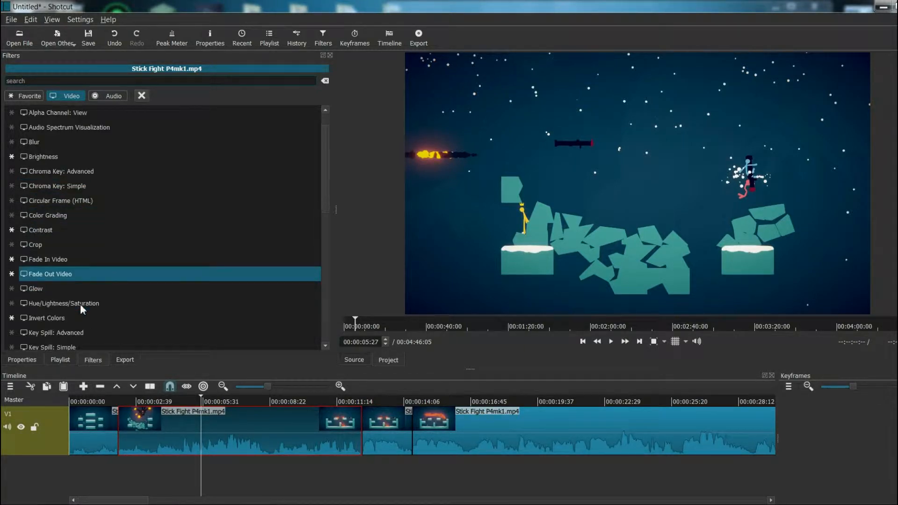
pyautogui.scroll(-3)
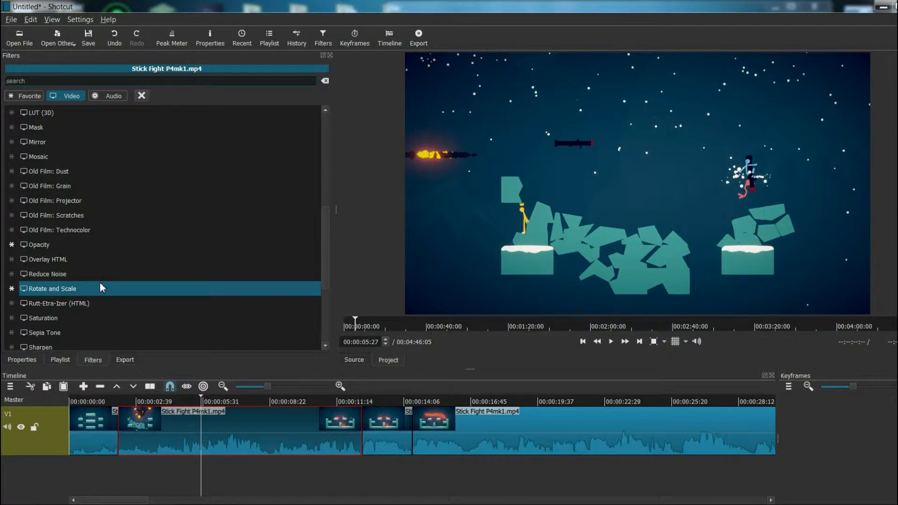
pyautogui.scroll(-3)
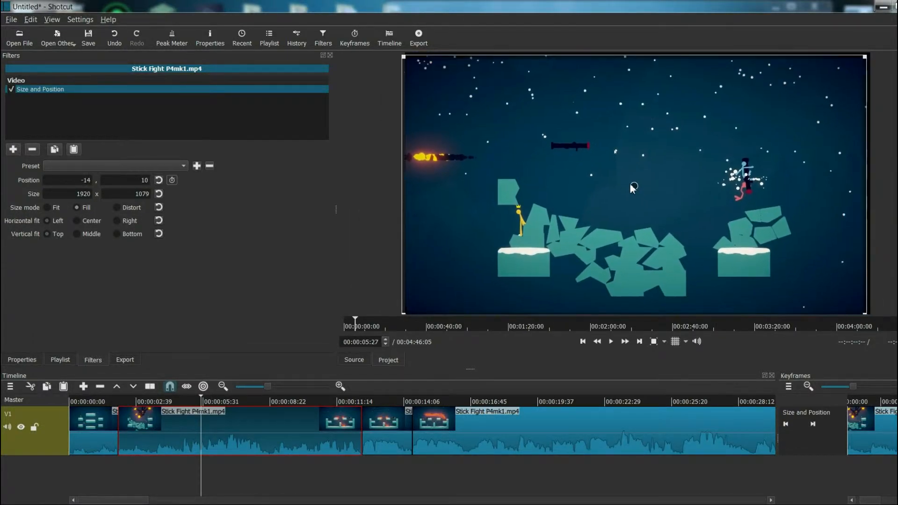
# Add a Reverb audio filter to the section, then reopen the favorite filters list.
pyautogui.click(13, 150)
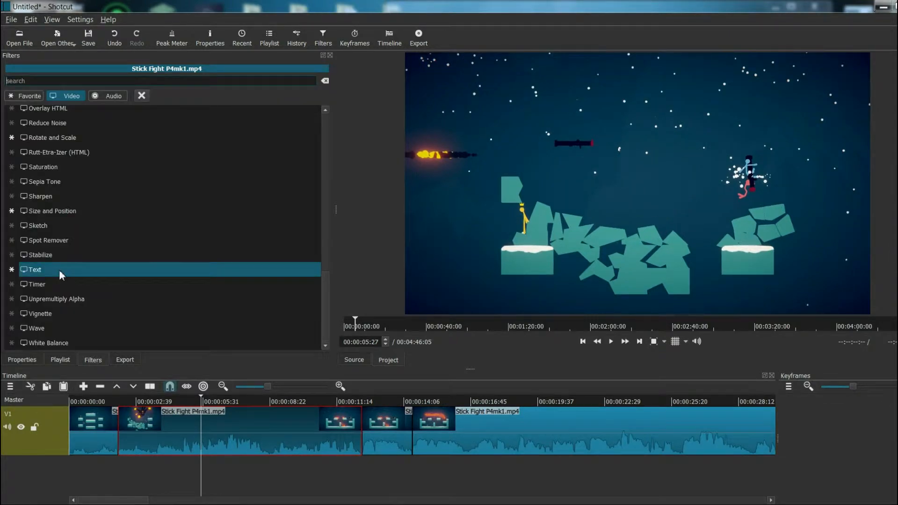
pyautogui.click(113, 95)
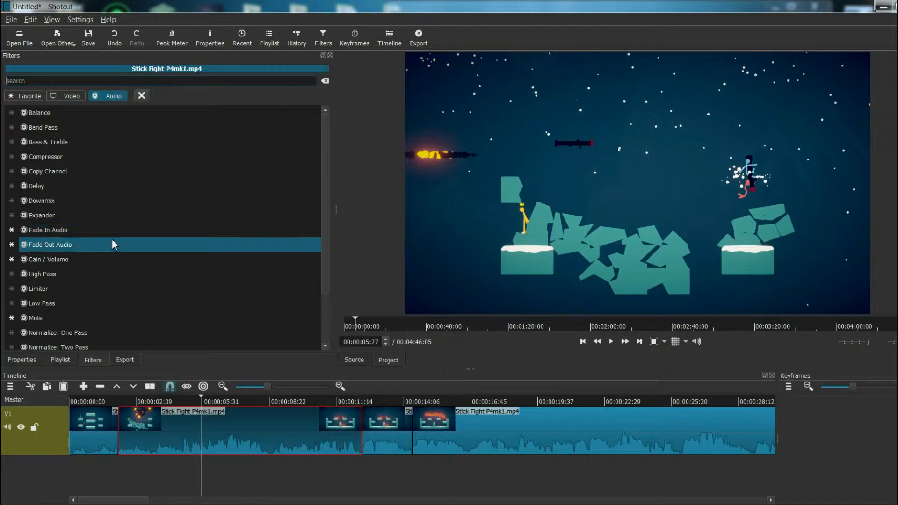
pyautogui.scroll(-3)
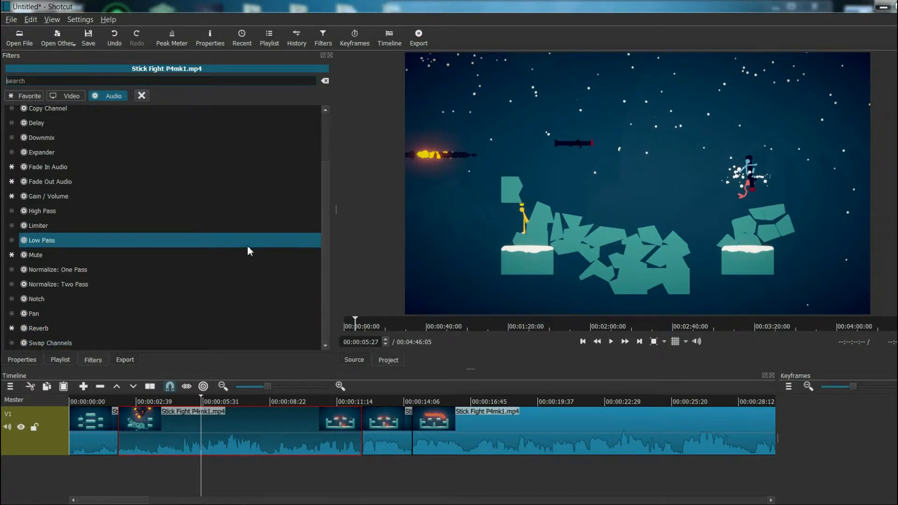
pyautogui.doubleClick(38, 328)
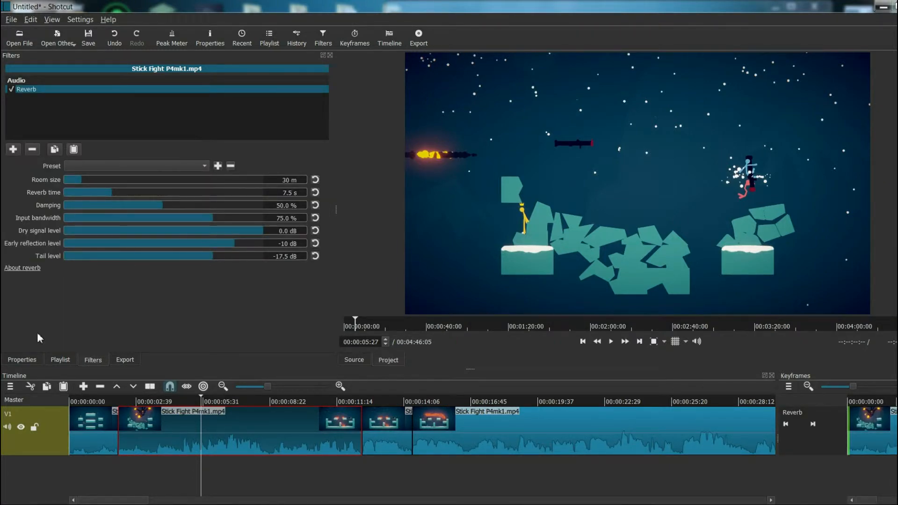
pyautogui.click(13, 150)
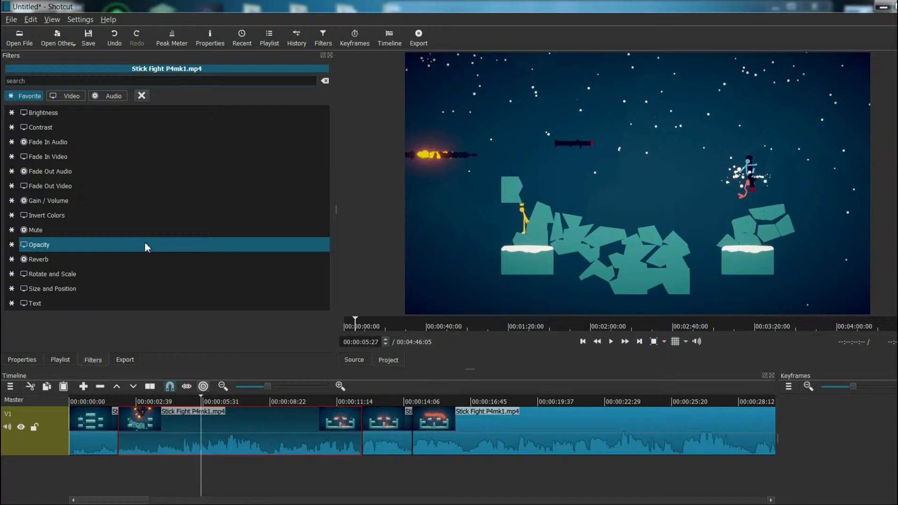